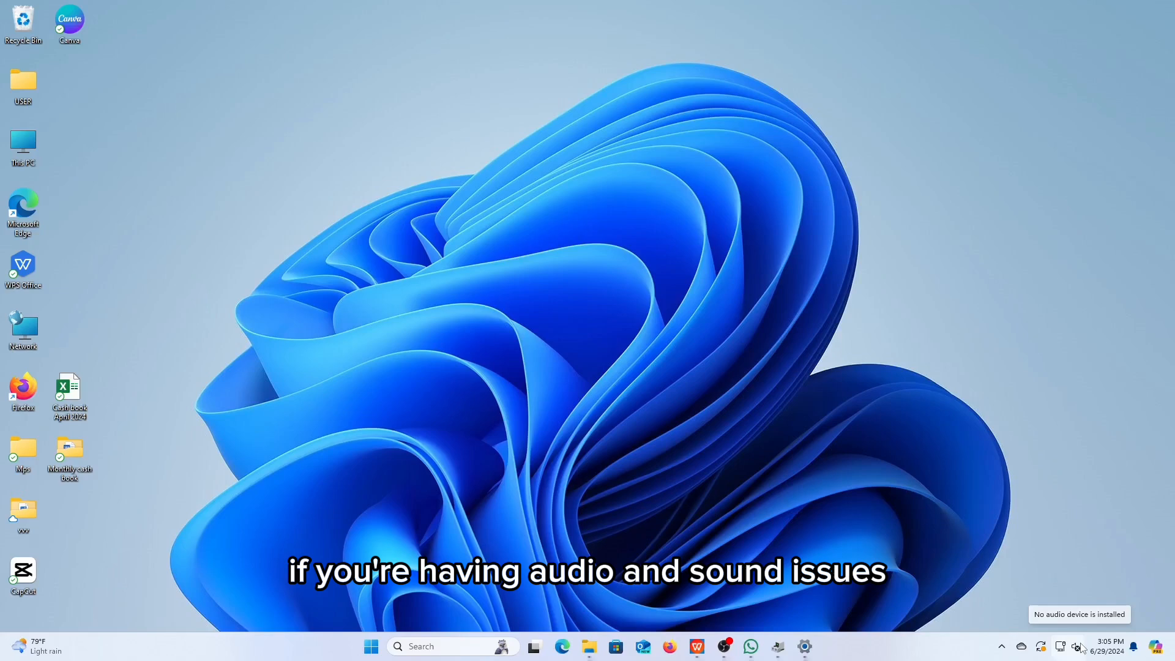
- Allow apps and Windows to use the Realtek Speakers in Sound settings
click(1077, 645)
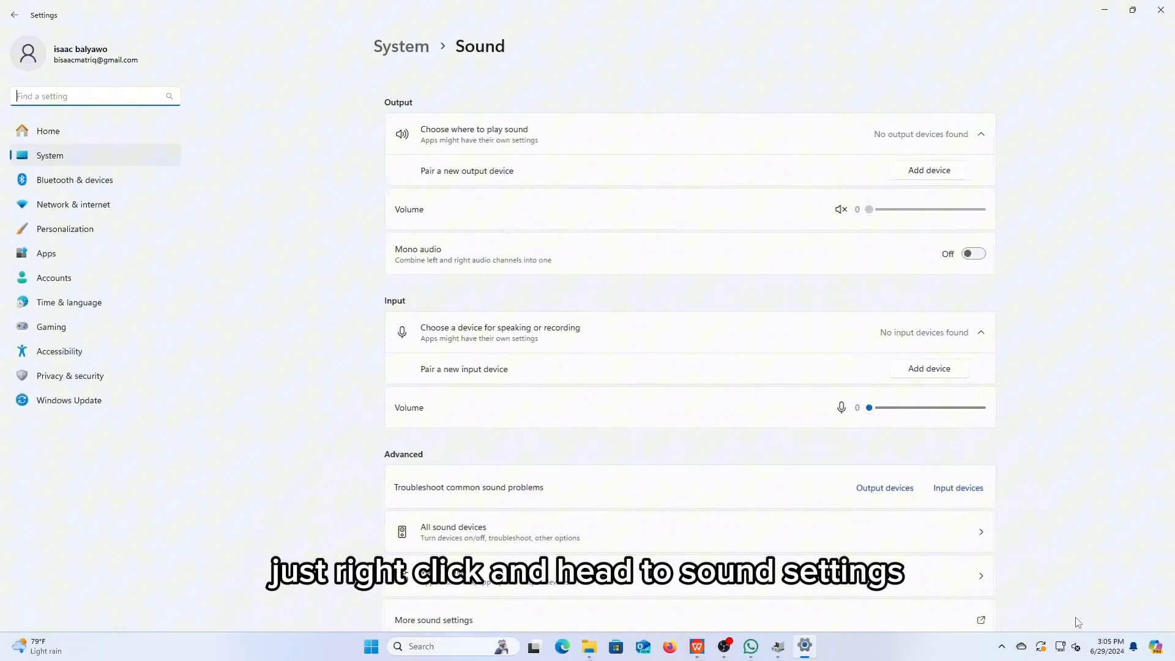
click(452, 532)
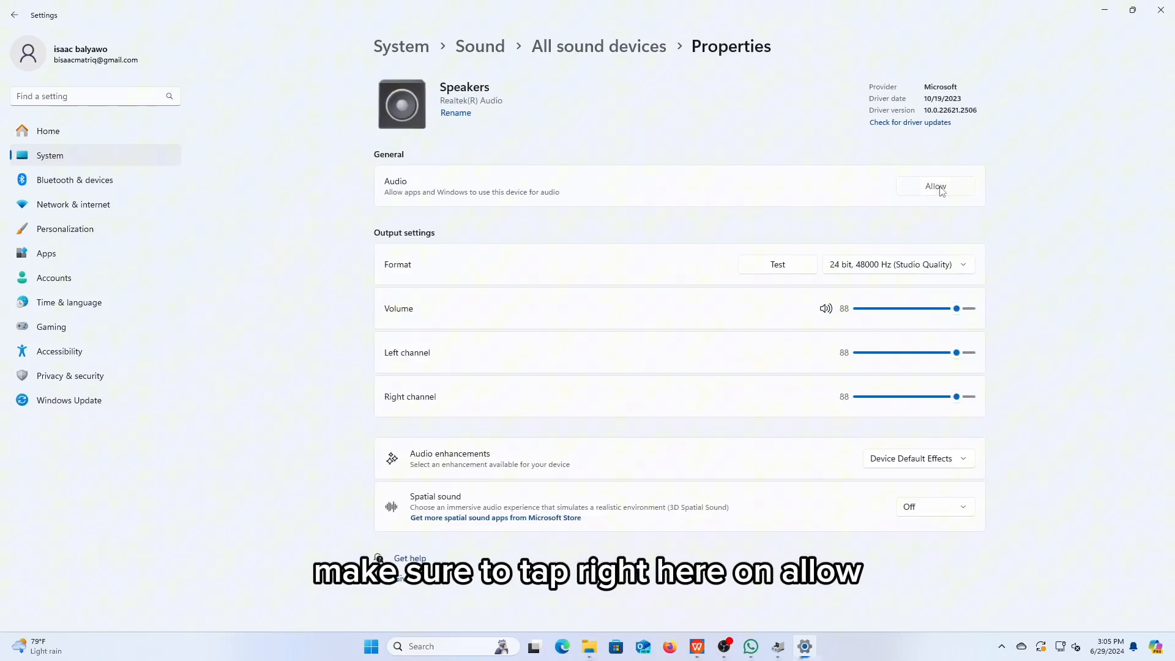
click(935, 186)
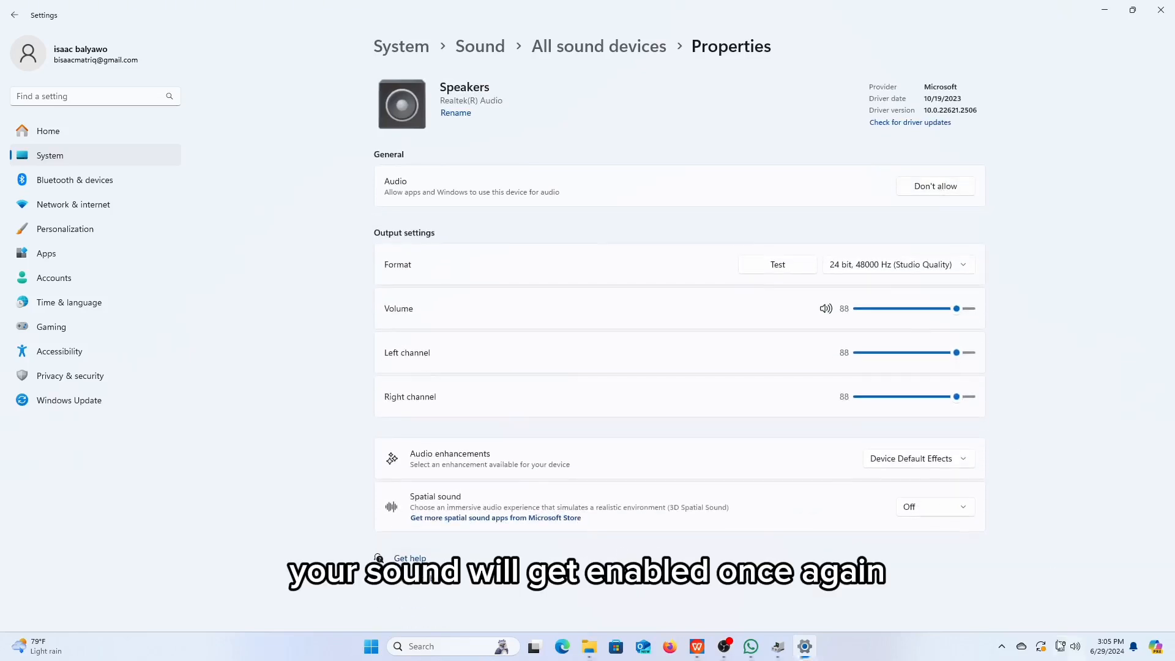
mouse_move(886, 593)
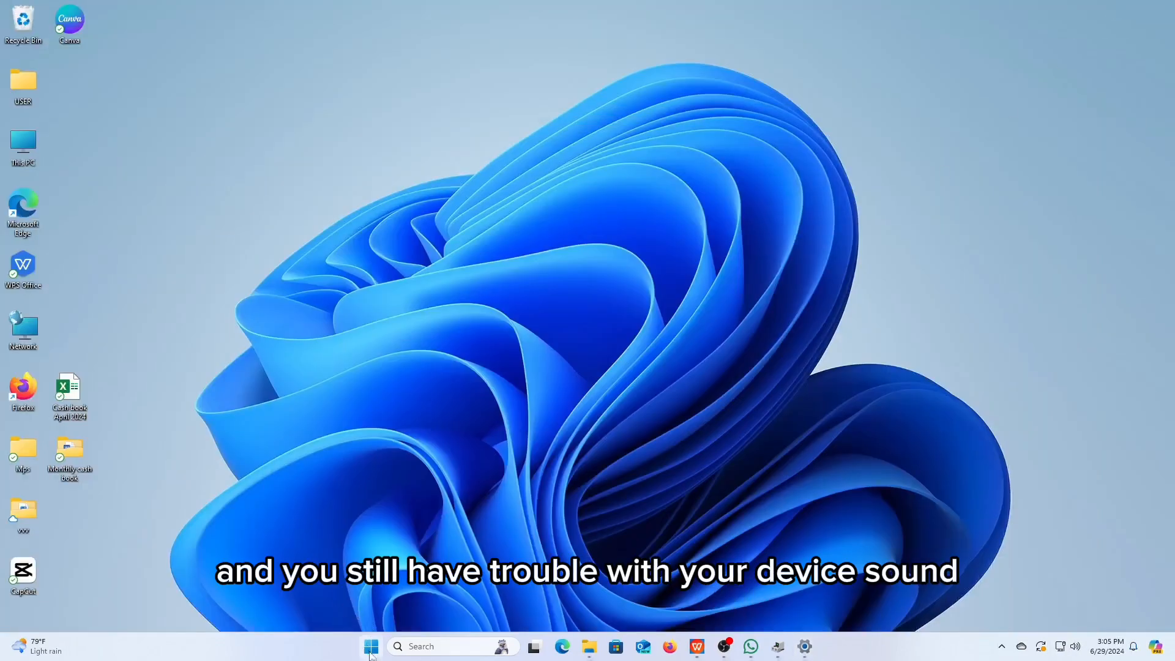
- Show the Driver tab of Realtek(R) Audio properties in a maximized Device Manager
click(370, 646)
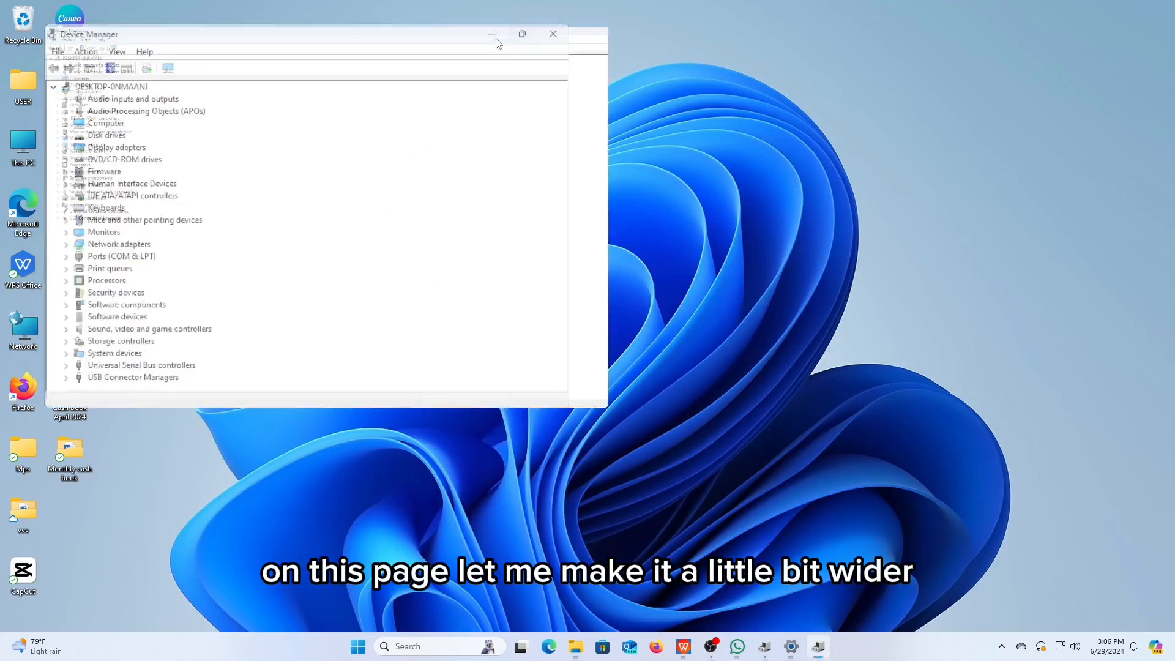
click(522, 34)
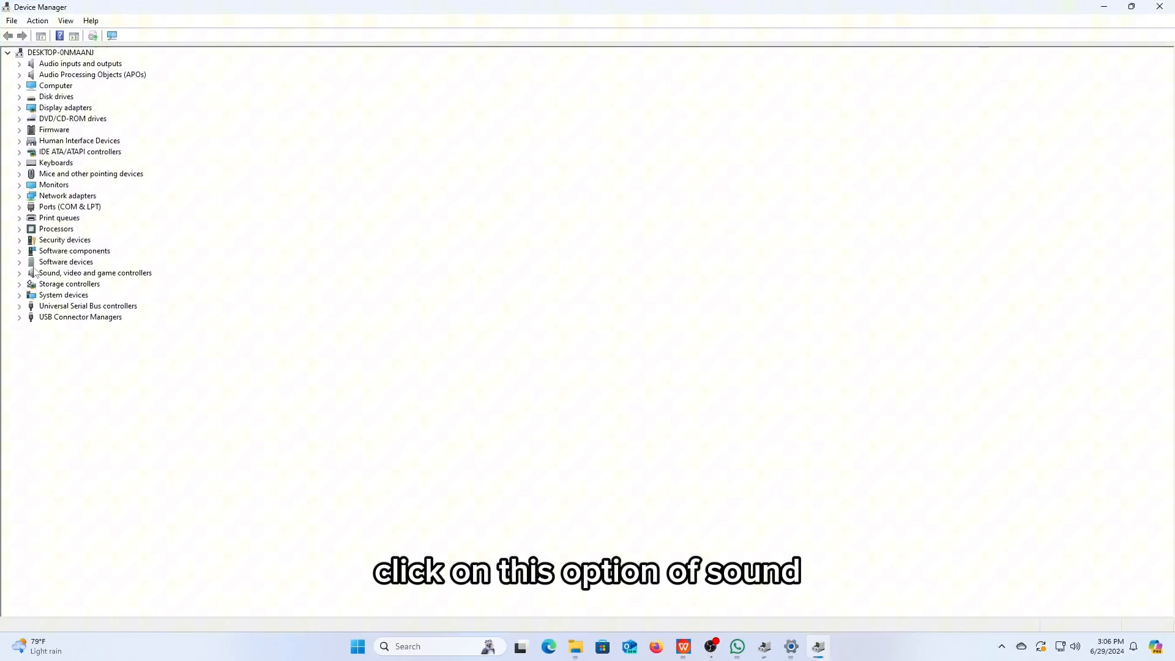
click(19, 272)
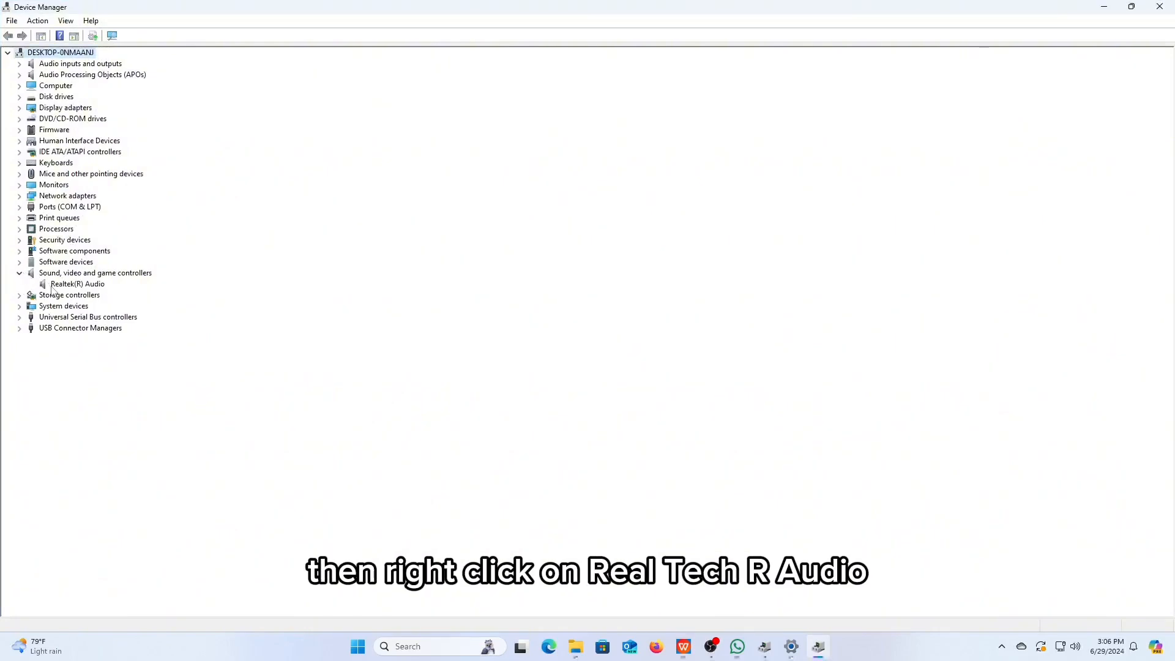
right_click(76, 284)
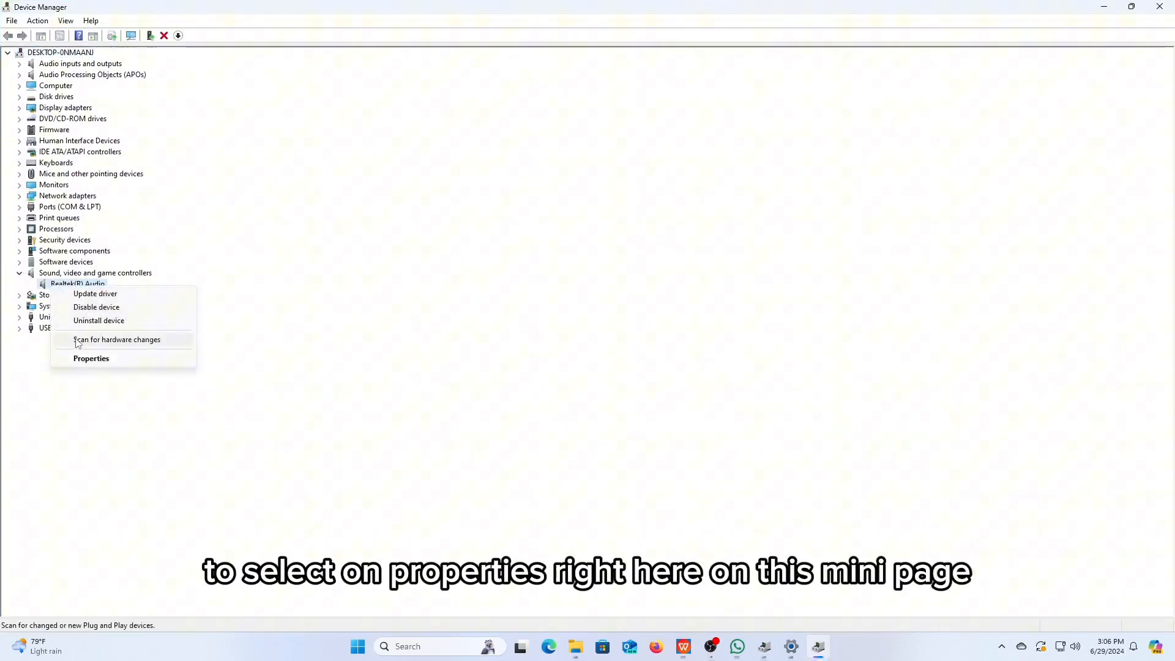
click(91, 359)
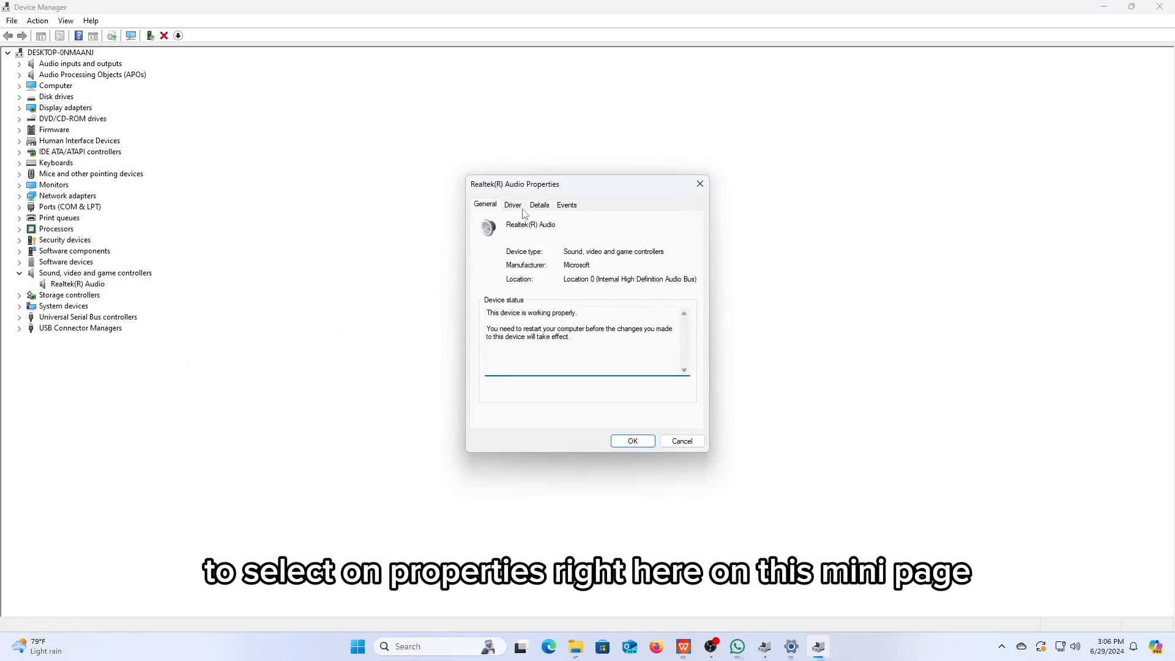
click(512, 205)
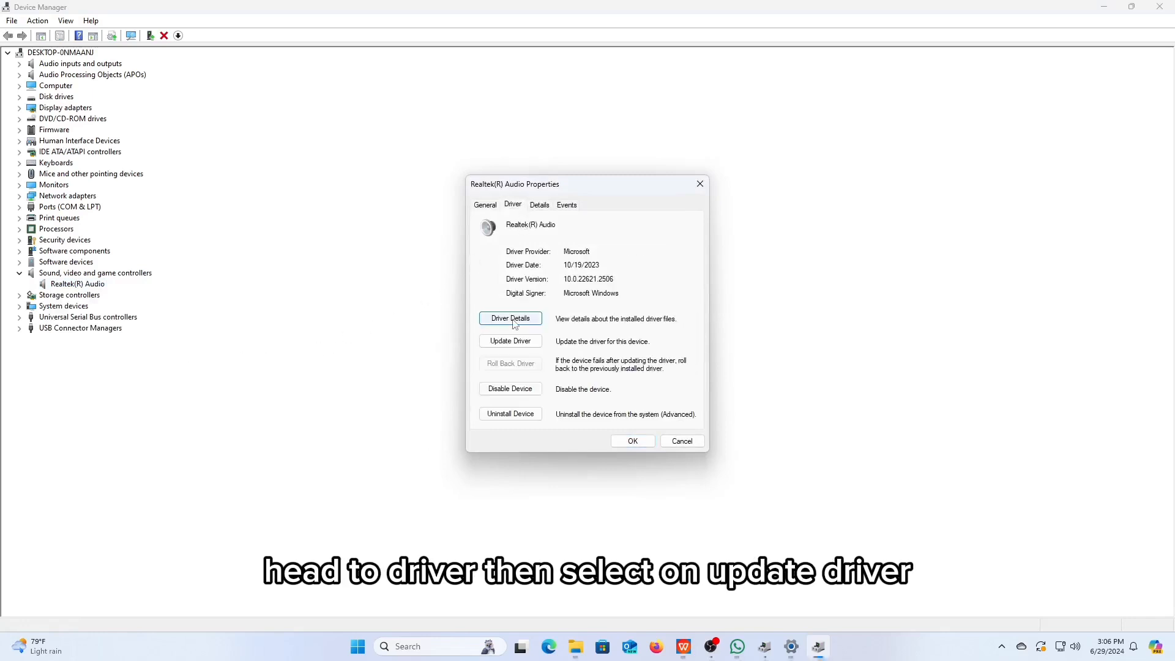
- Install High Definition Audio Device from the local driver list, accepting the compatibility warning
click(509, 340)
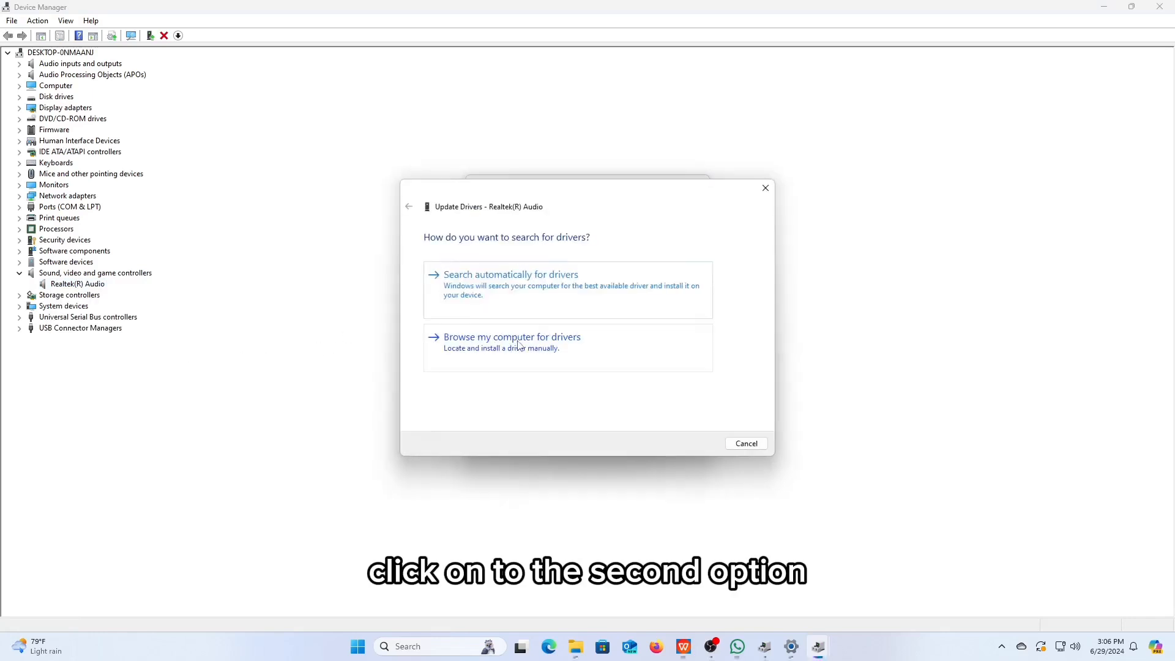
click(512, 337)
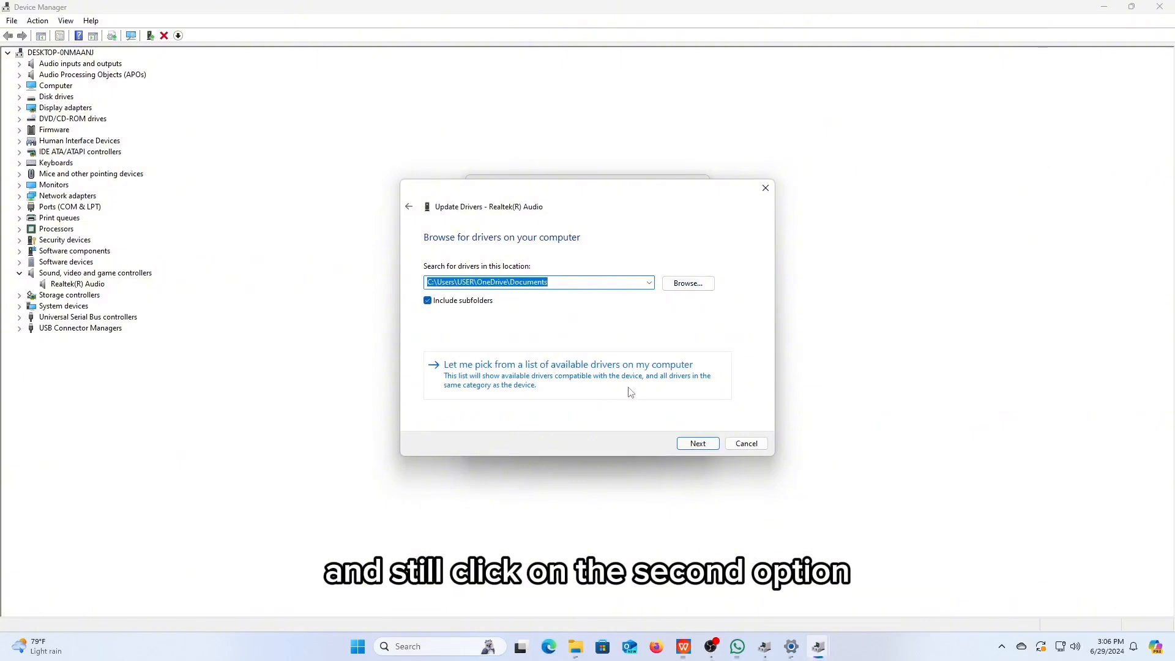
click(568, 364)
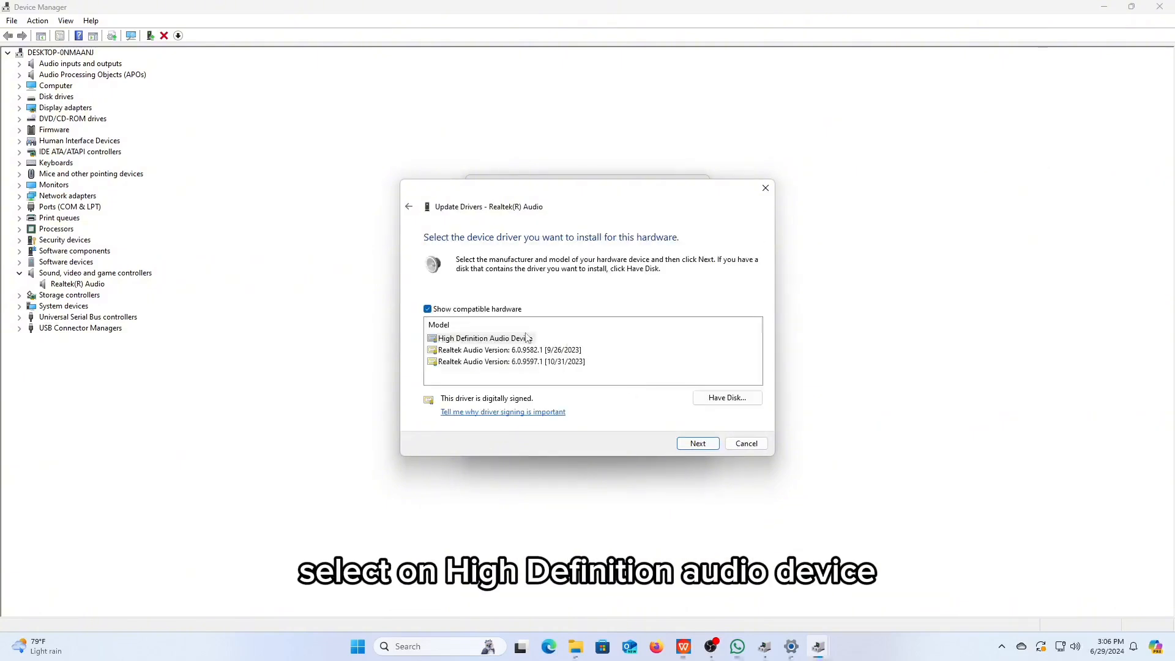
click(479, 337)
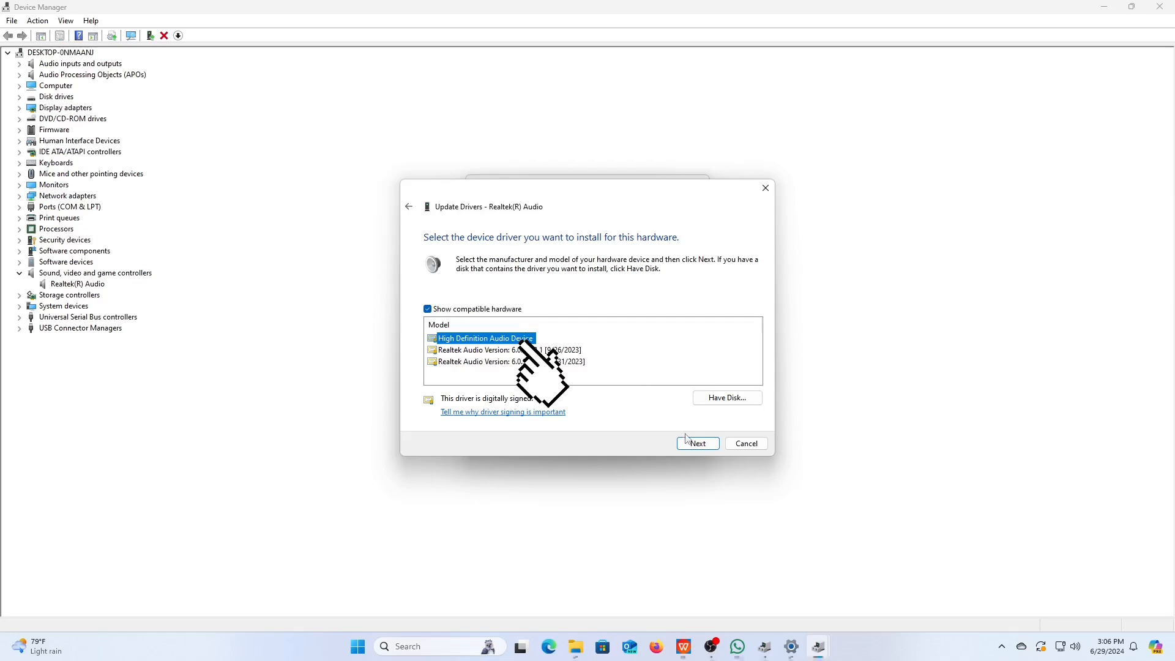
click(697, 443)
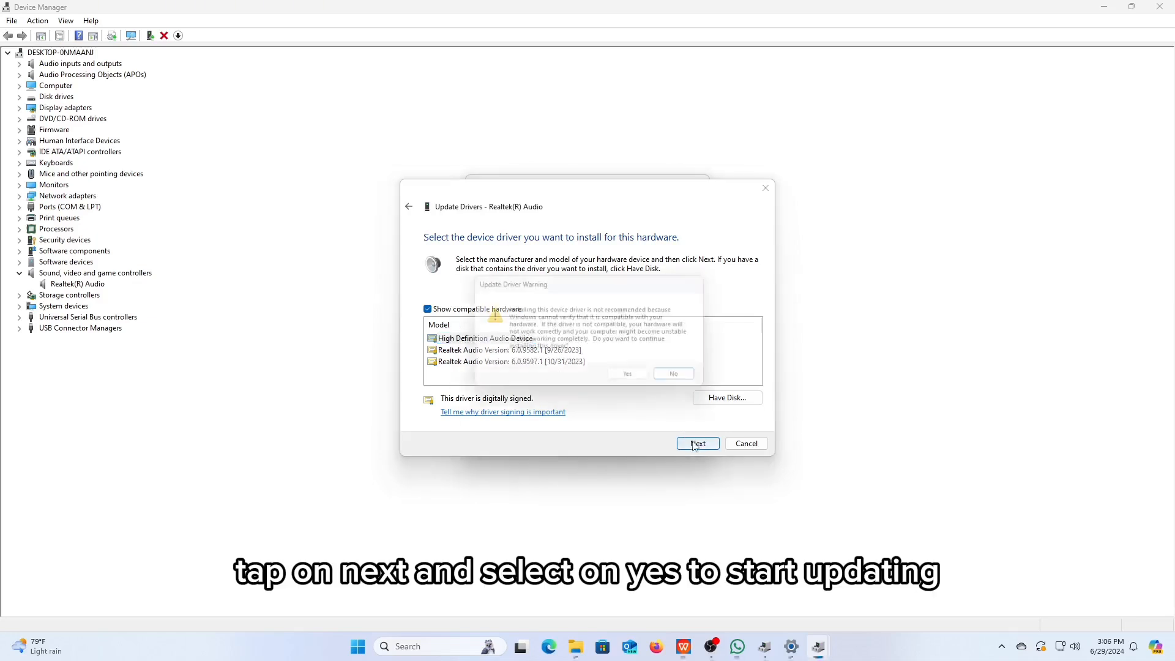
click(627, 374)
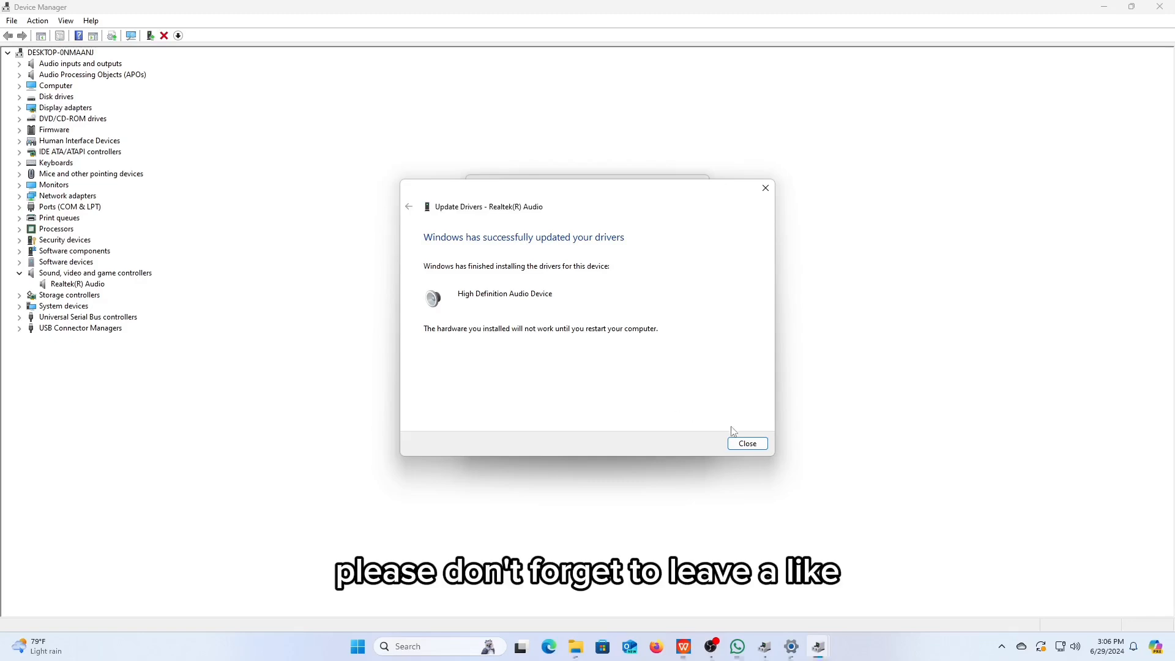
click(747, 443)
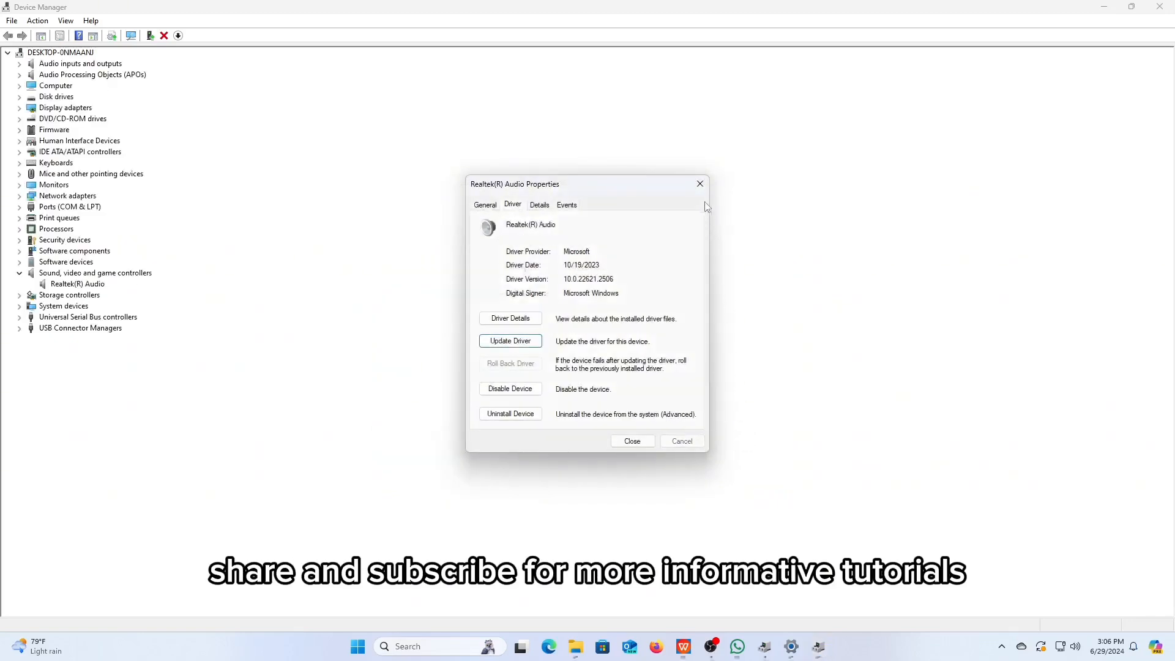